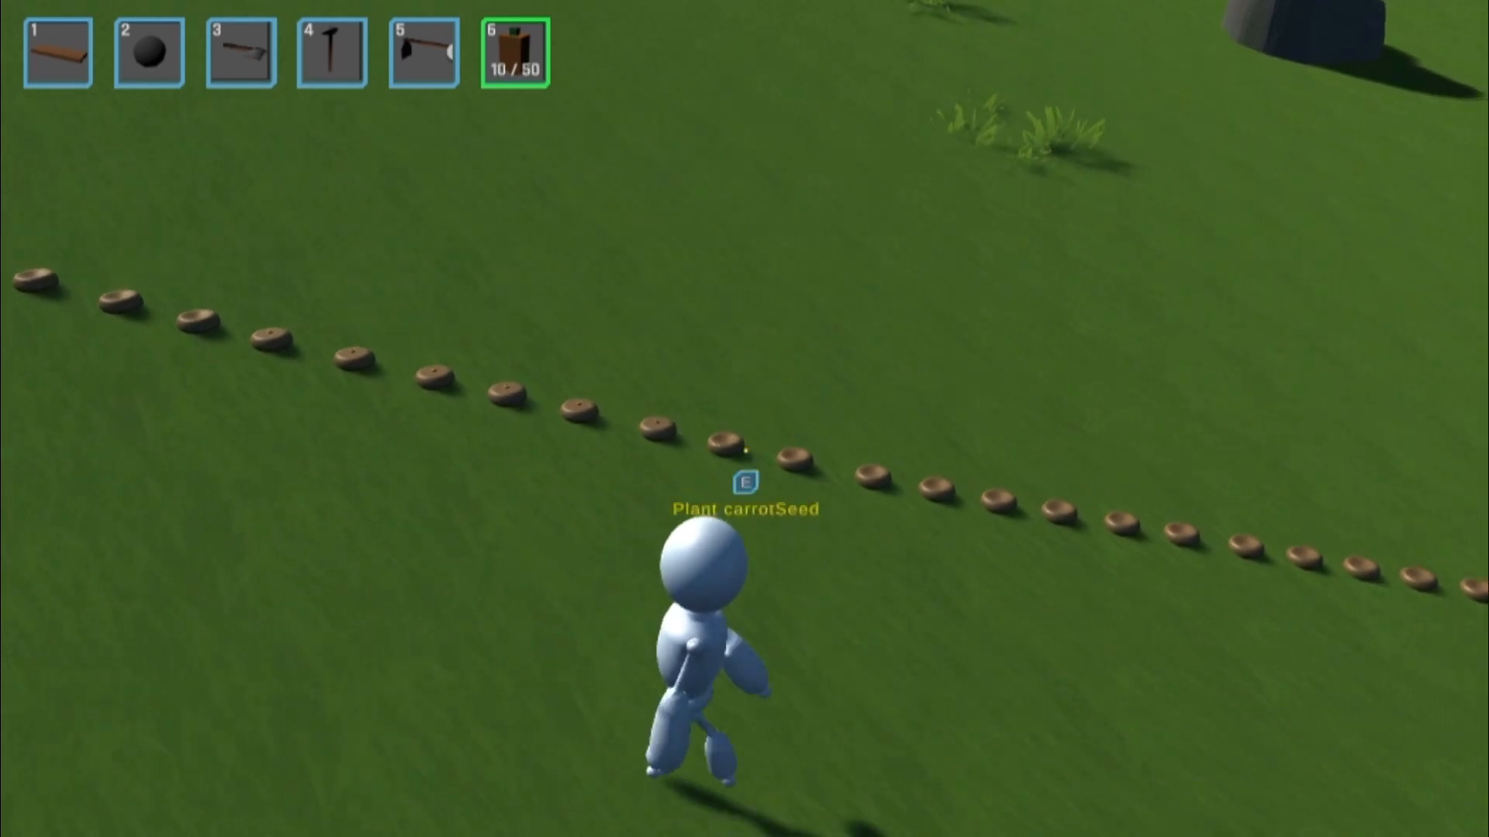
pyautogui.press('e')
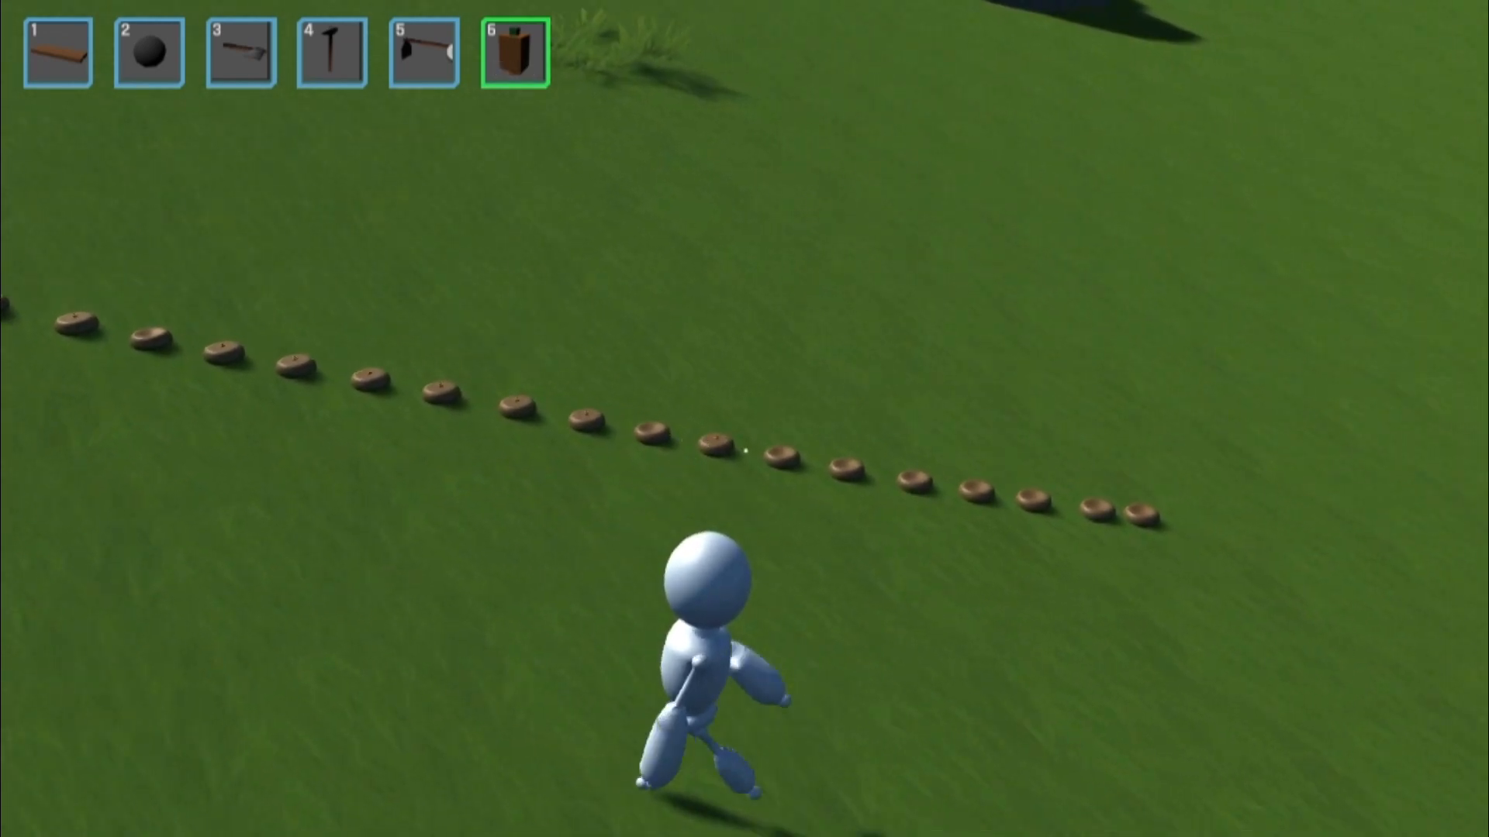